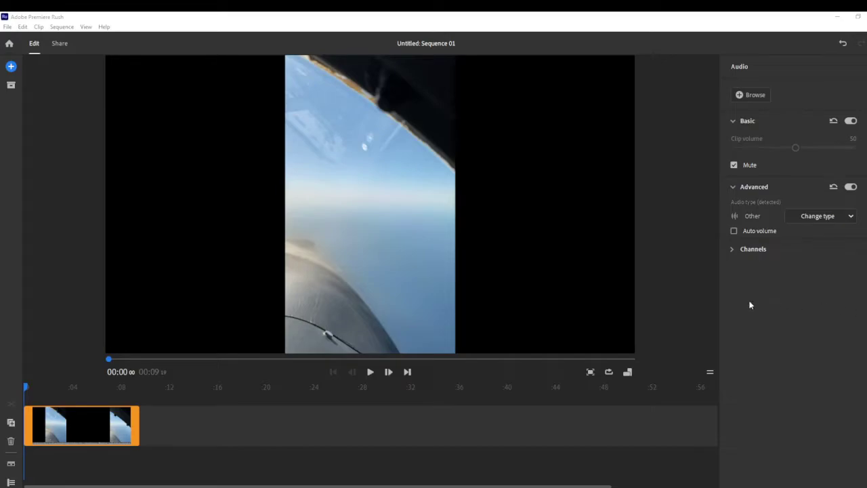
mouse_move(87, 316)
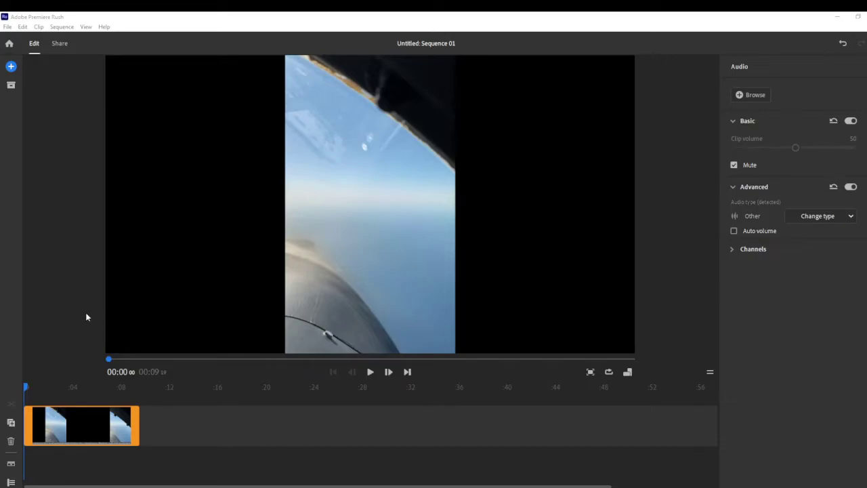
mouse_move(73, 312)
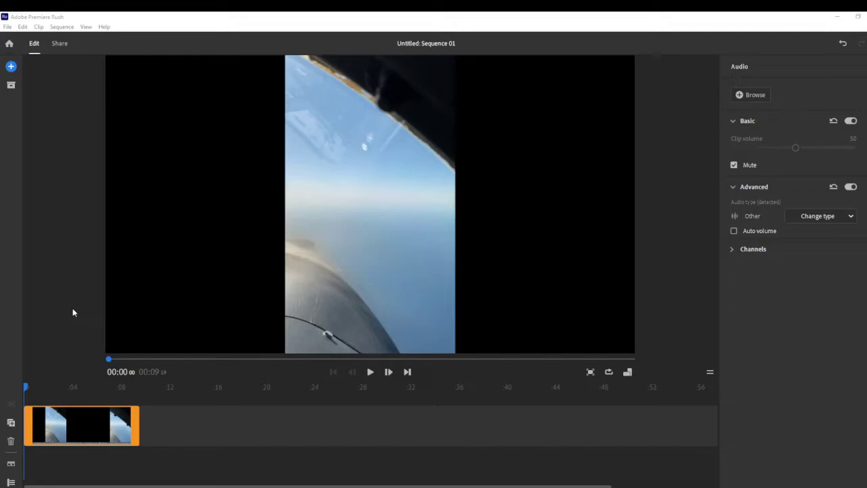
mouse_move(57, 303)
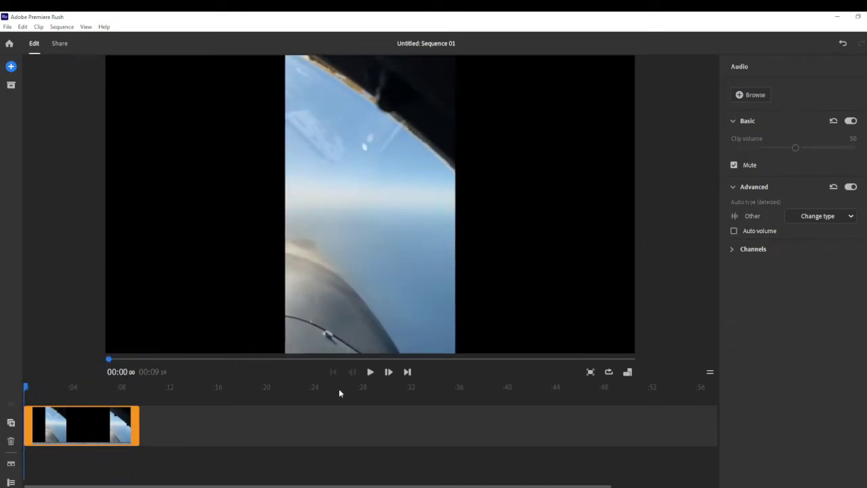
Step: Expand the sky footage preview to fill the whole window
left_click(370, 371)
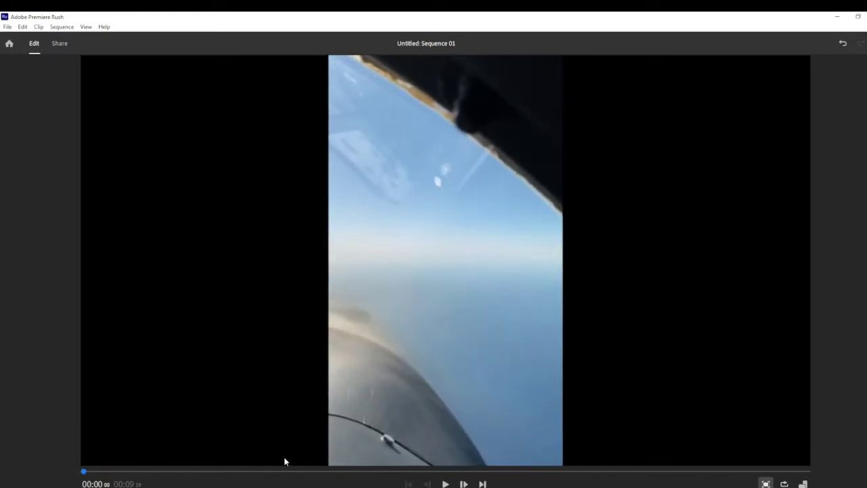
Step: Play the full-screen sky footage forward to about 00:08, where only open sky shows
left_click(445, 484)
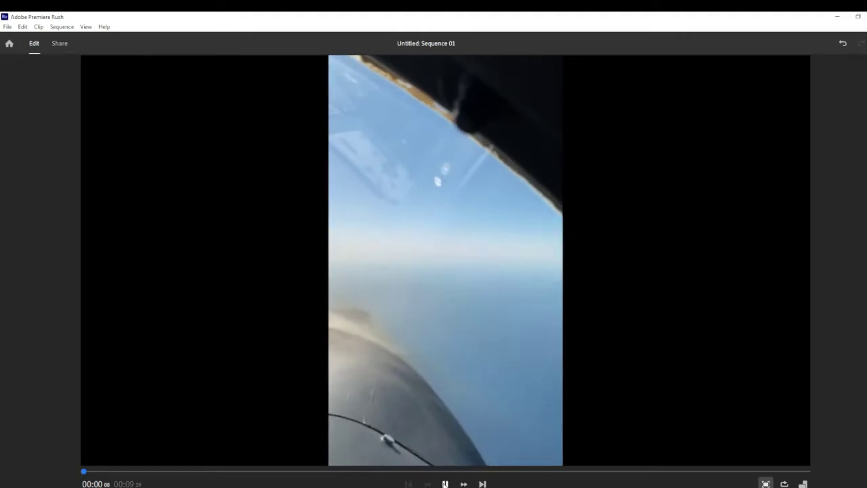
left_click(463, 482)
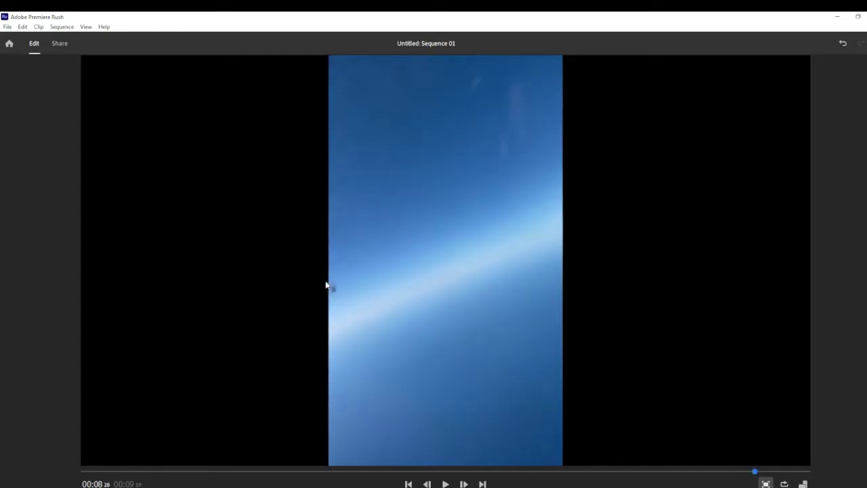
mouse_move(699, 458)
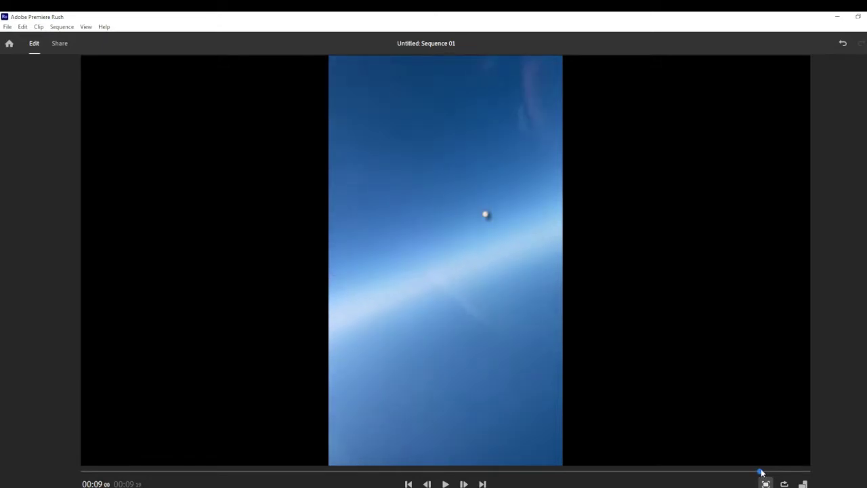
mouse_move(503, 214)
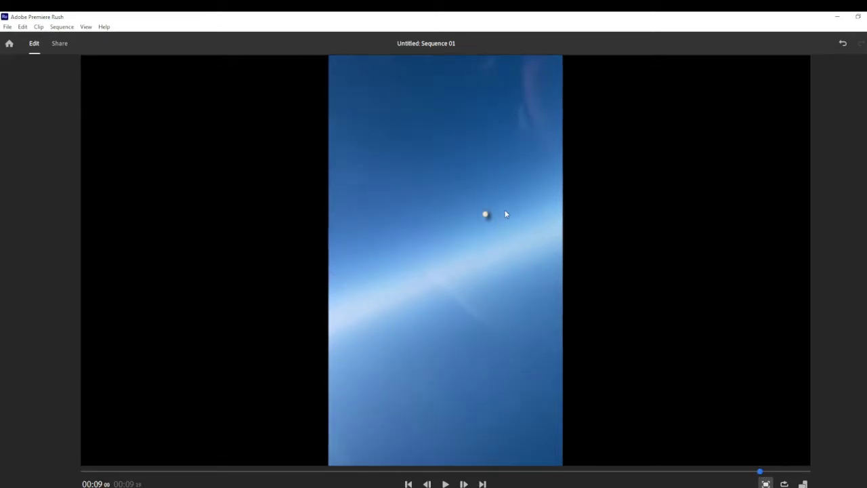
mouse_move(493, 213)
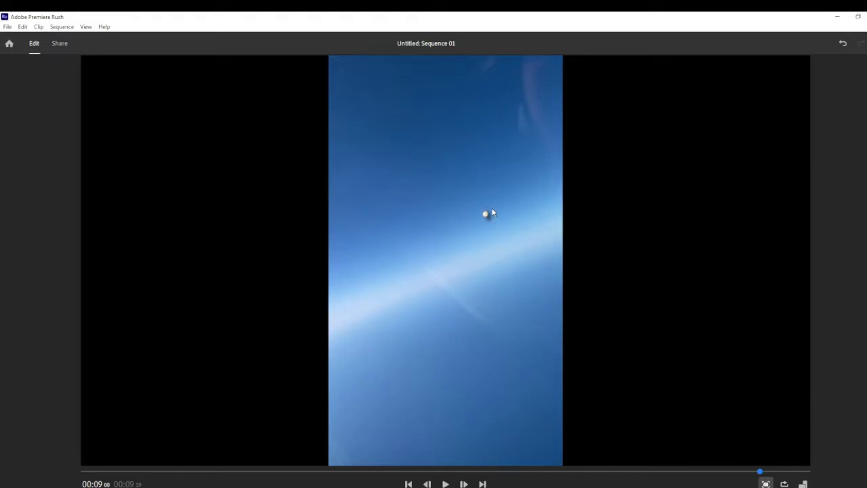
mouse_move(491, 224)
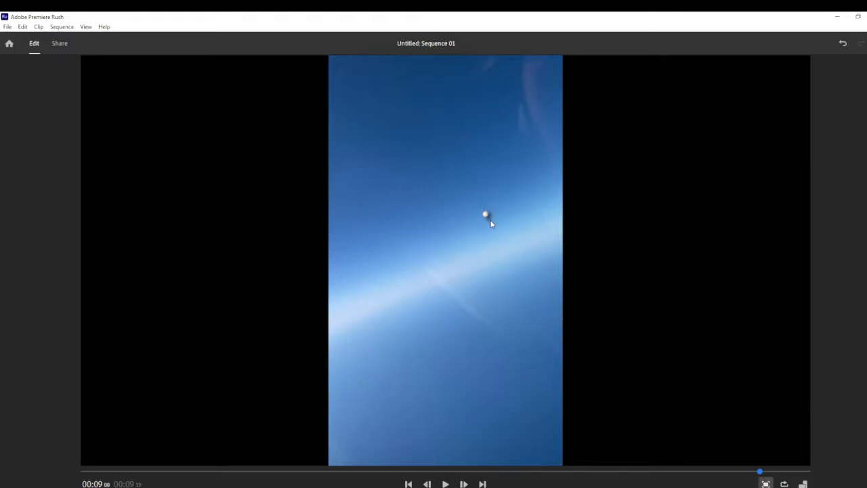
mouse_move(485, 217)
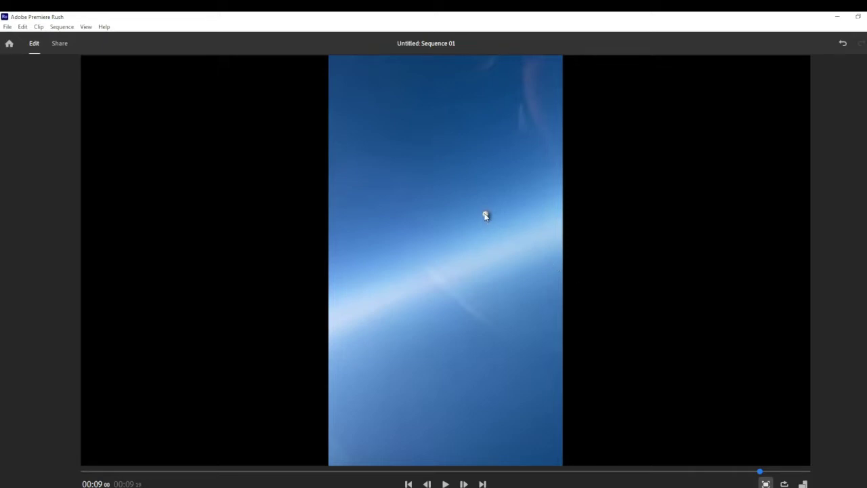
mouse_move(569, 298)
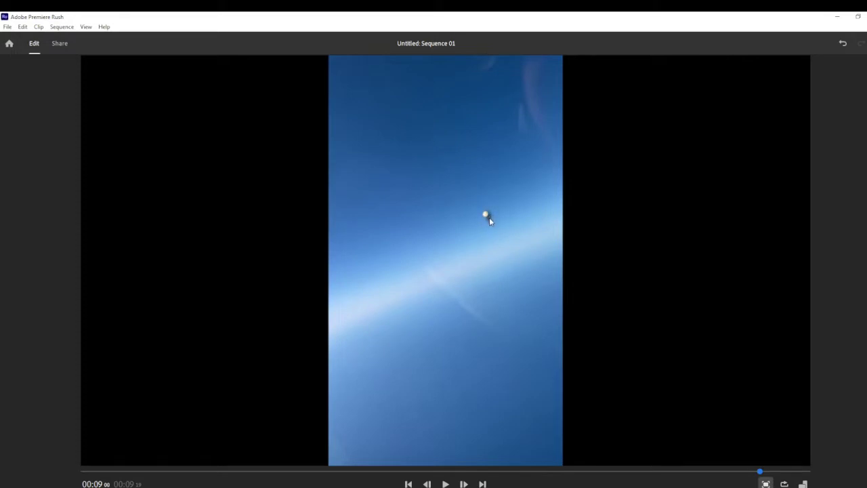
mouse_move(345, 145)
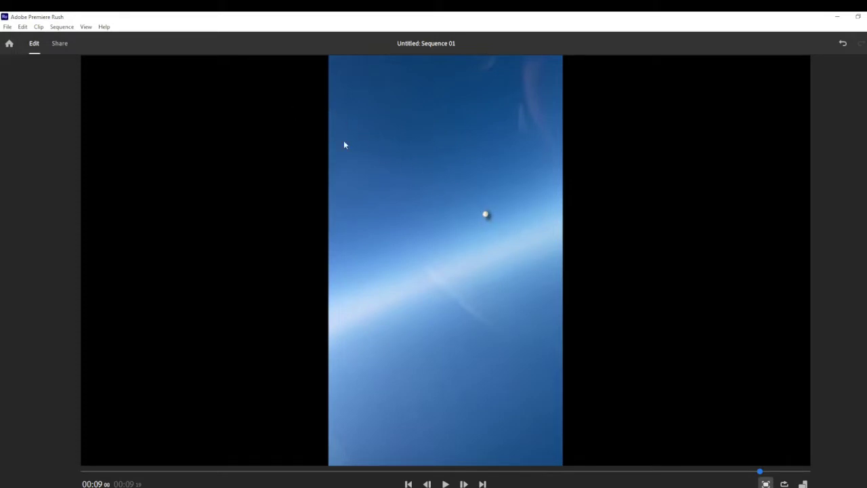
mouse_move(359, 168)
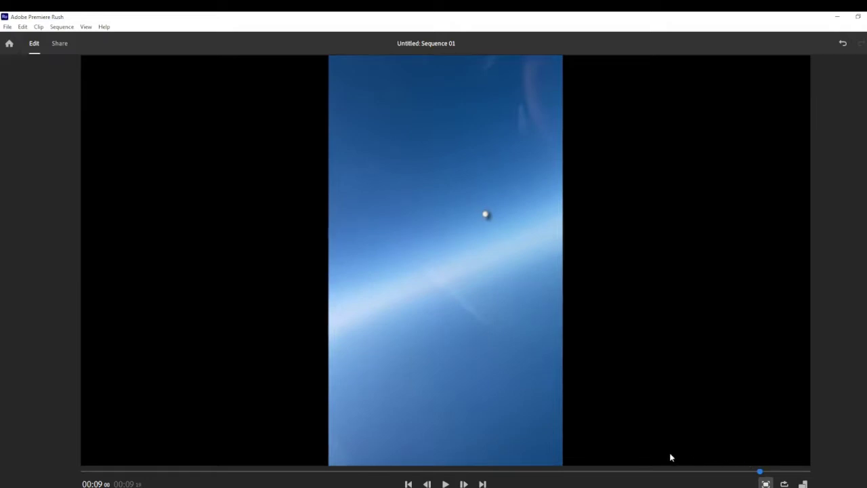
mouse_move(558, 384)
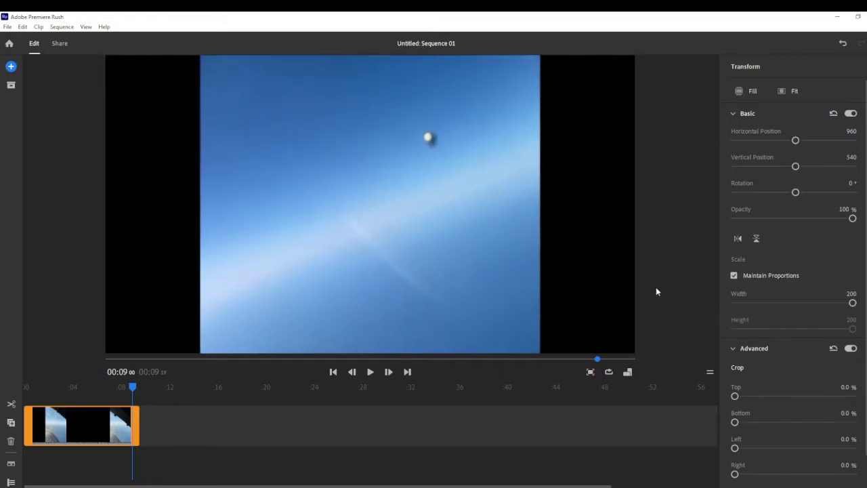
mouse_move(795, 140)
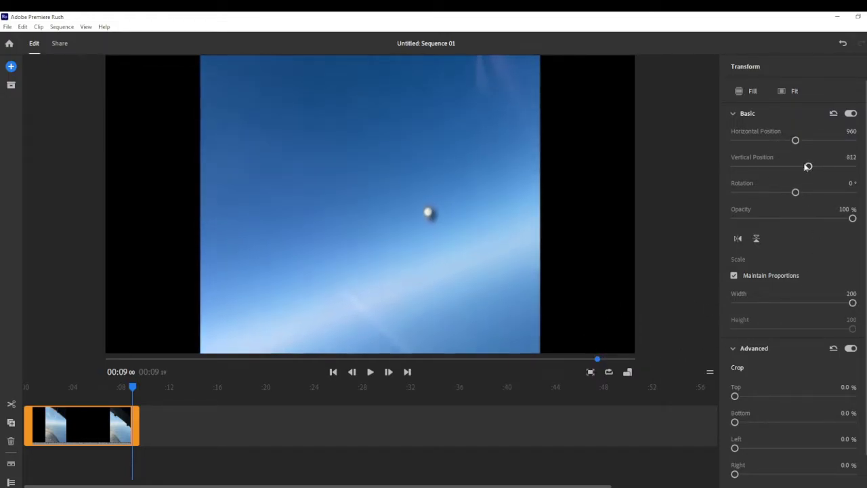
Step: Shift the clip's horizontal position left so the white object sits at frame centre
left_click_drag(795, 140, 787, 139)
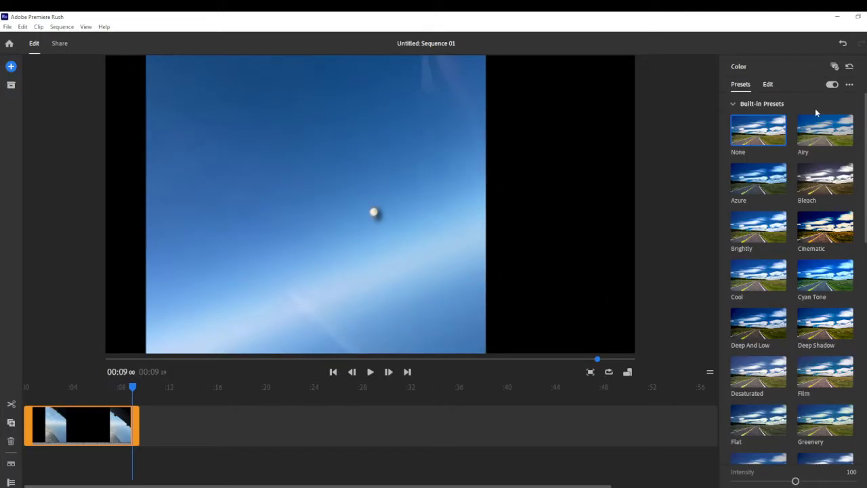
Step: Try sharpening at maximum, about 24 and 85, then reduce saturation and lower vibrance to about -29
left_click(766, 84)
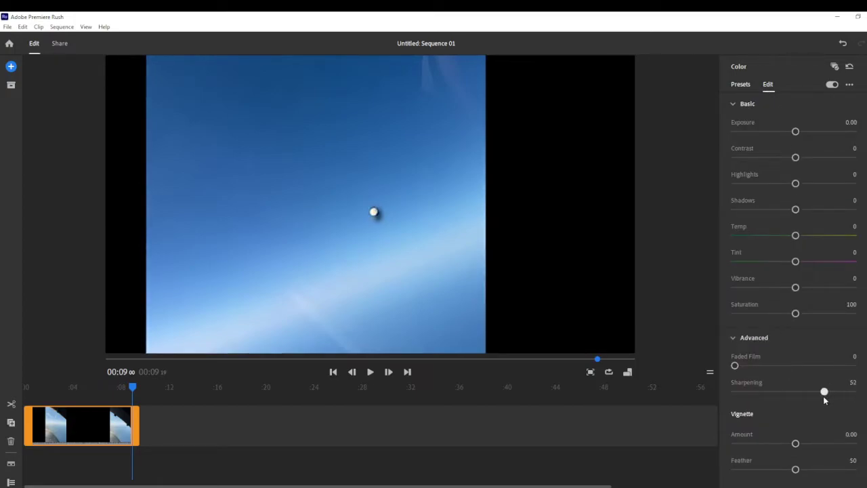
left_click_drag(824, 391, 852, 391)
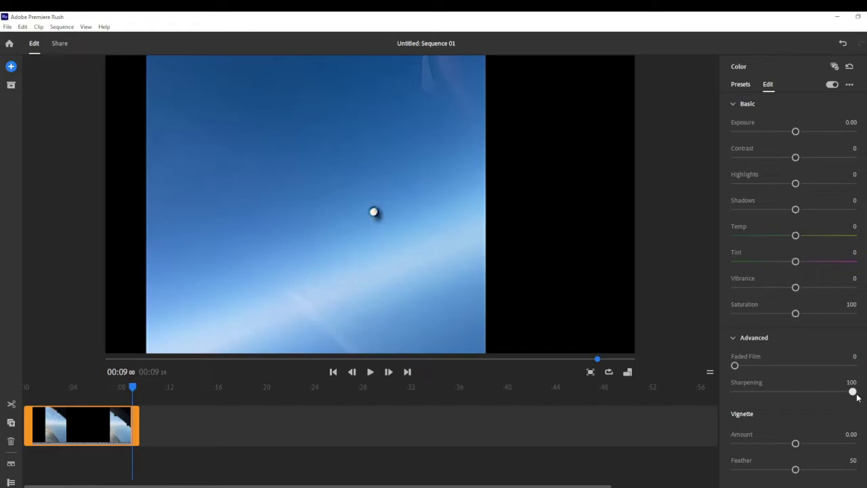
left_click_drag(852, 392, 807, 392)
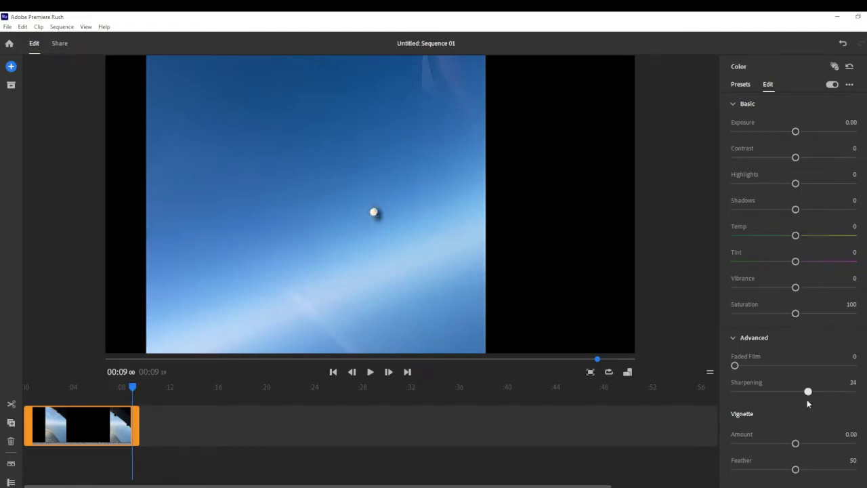
left_click_drag(807, 391, 842, 392)
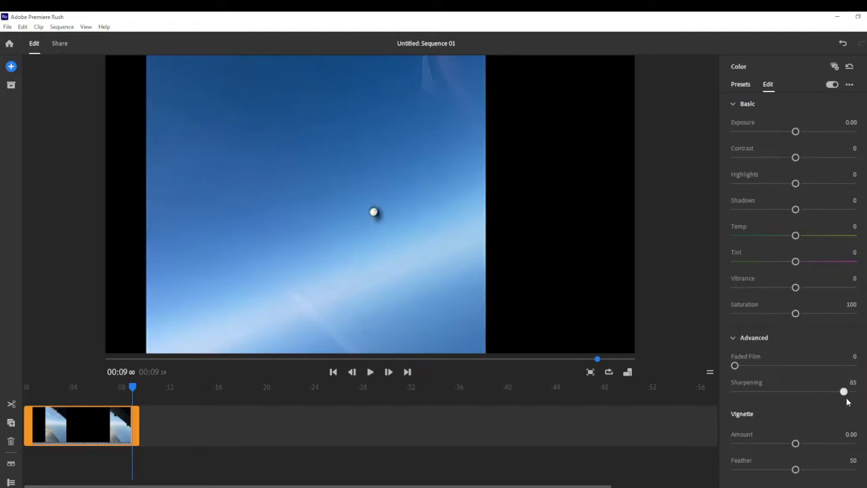
left_click_drag(842, 392, 852, 391)
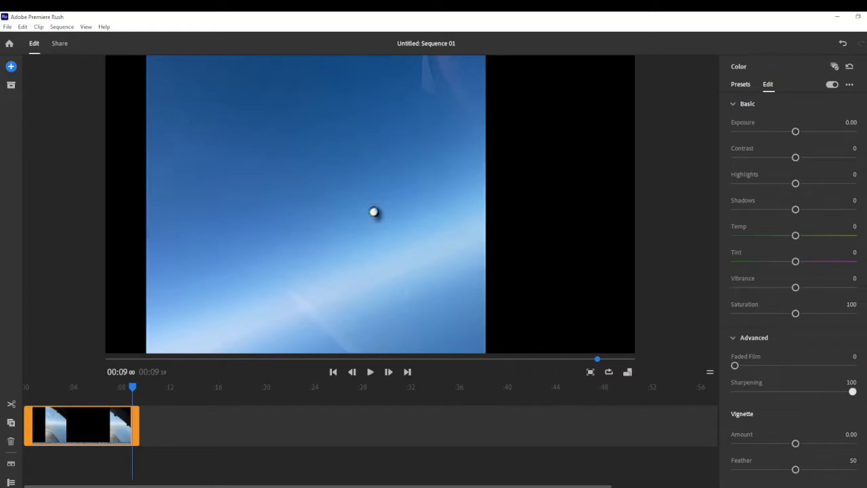
left_click_drag(852, 391, 797, 391)
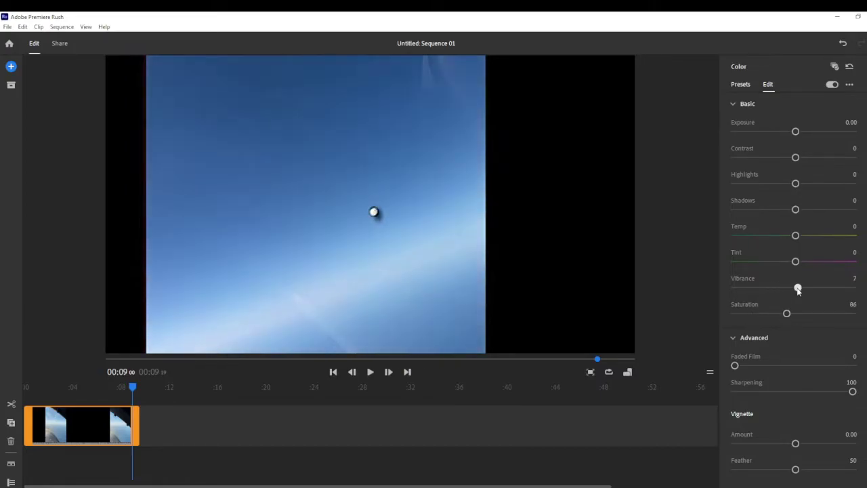
left_click_drag(795, 287, 776, 287)
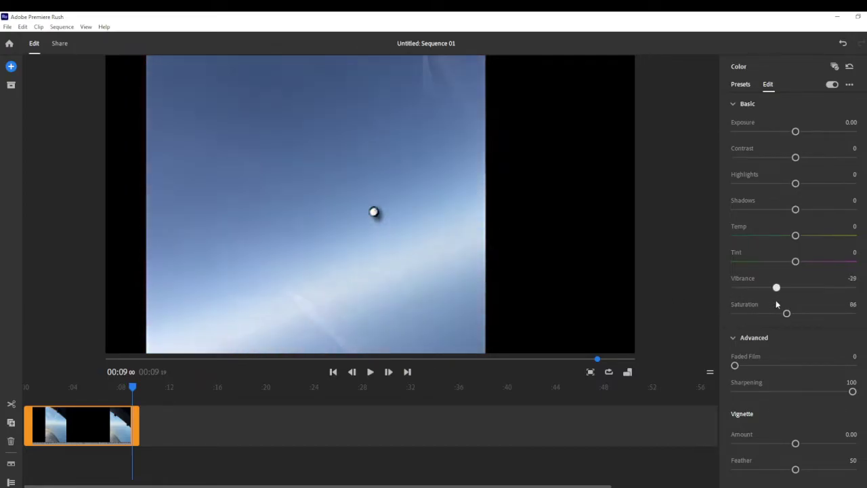
Step: Push shadows fully down, contrast to maximum and exposure bright, then reset all colour adjustments to defaults
left_click_drag(795, 208, 767, 208)
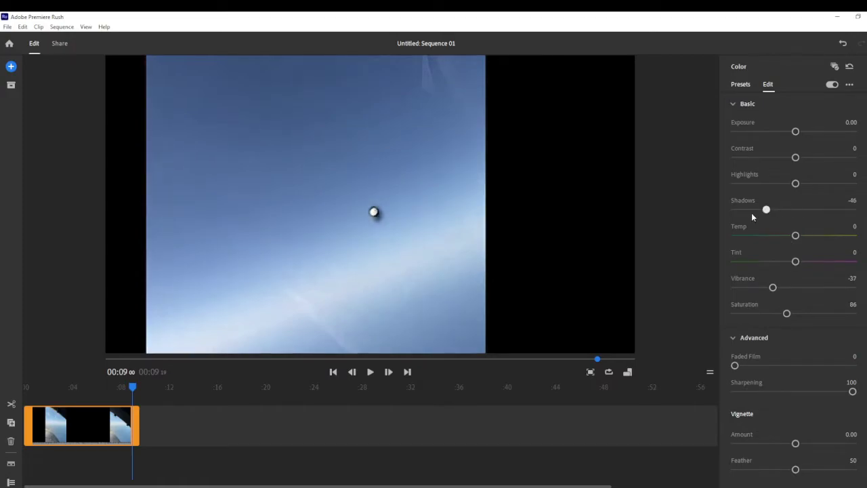
left_click_drag(767, 209, 734, 208)
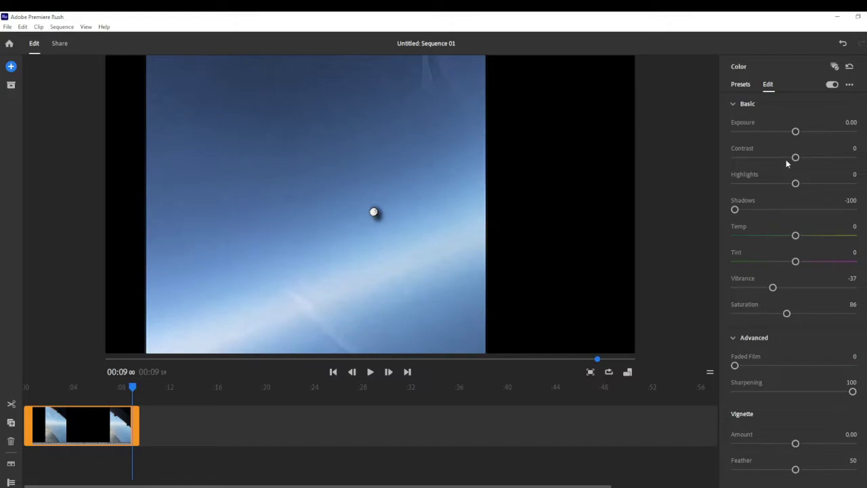
left_click_drag(796, 157, 821, 157)
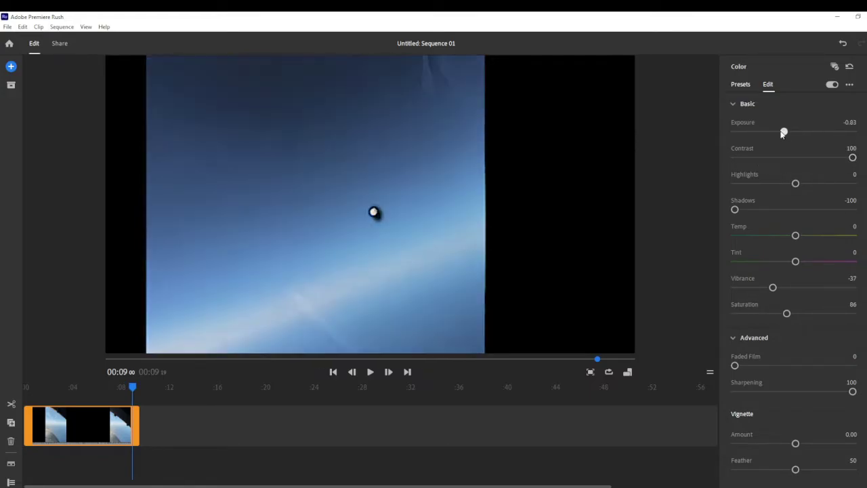
left_click_drag(783, 130, 825, 130)
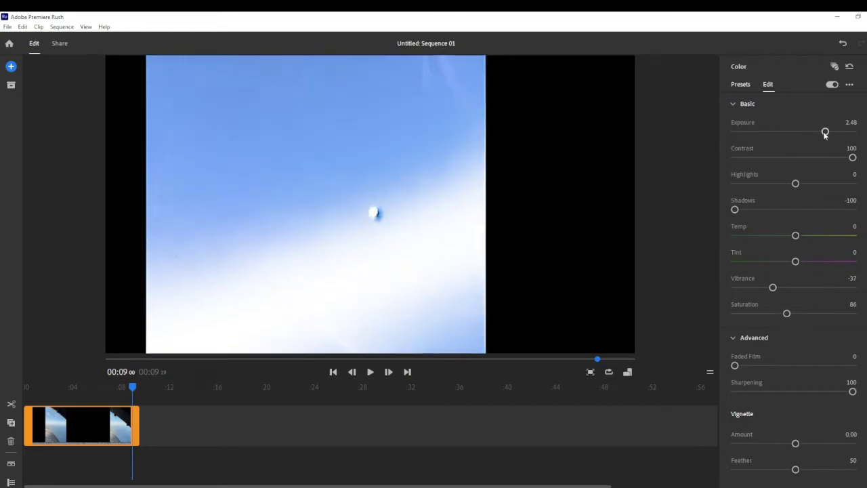
left_click(848, 65)
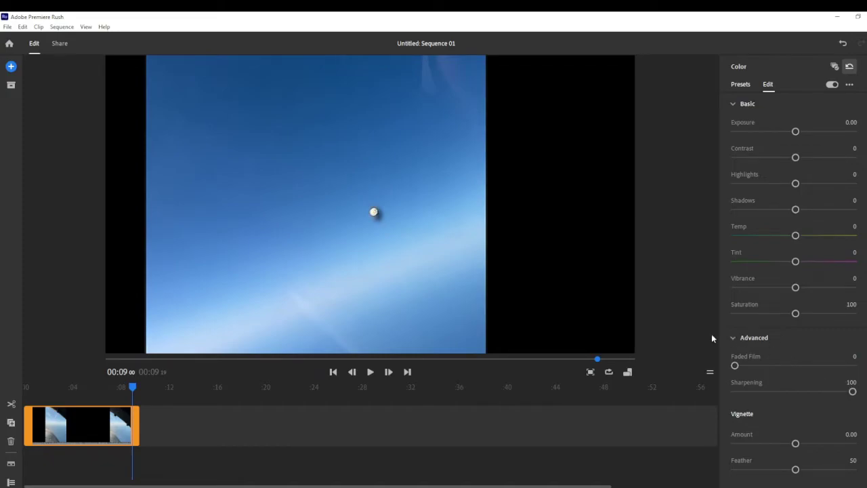
mouse_move(772, 411)
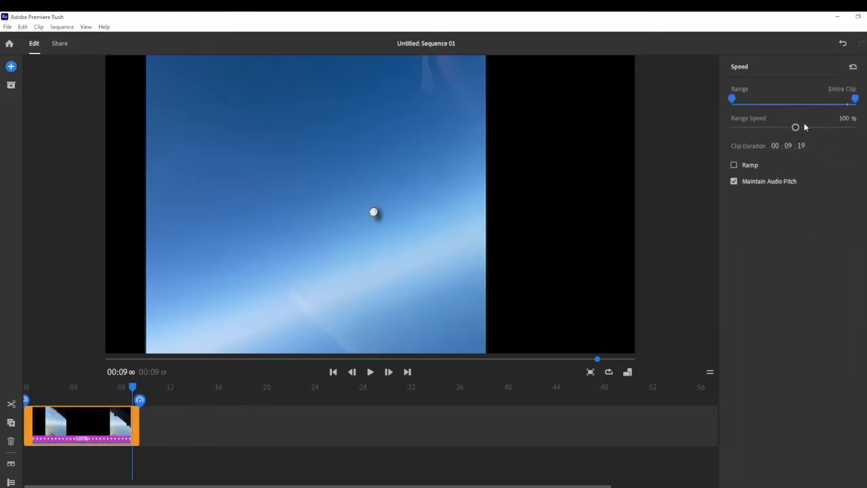
Step: Set the Range Speed to 10%, stretching the clip to about 1:36
left_click_drag(796, 128, 734, 127)
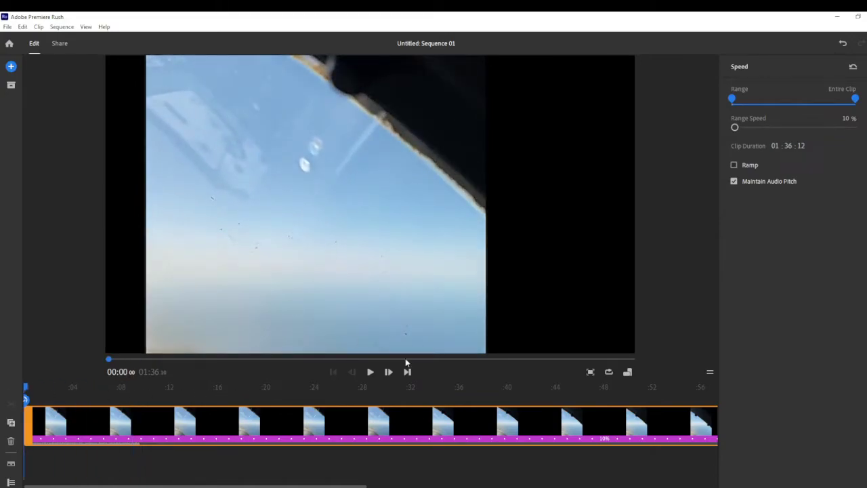
mouse_move(853, 68)
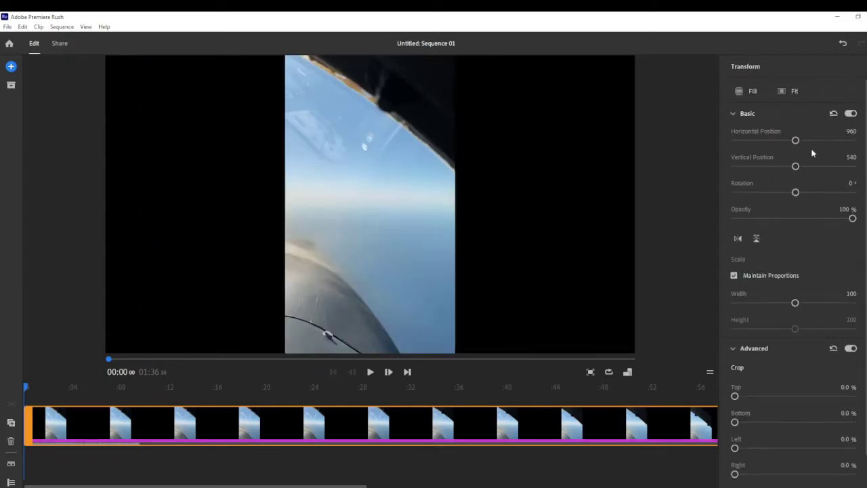
Step: Scale the clip to 155 width and move it up to vertical position 327
left_click_drag(795, 303, 795, 304)
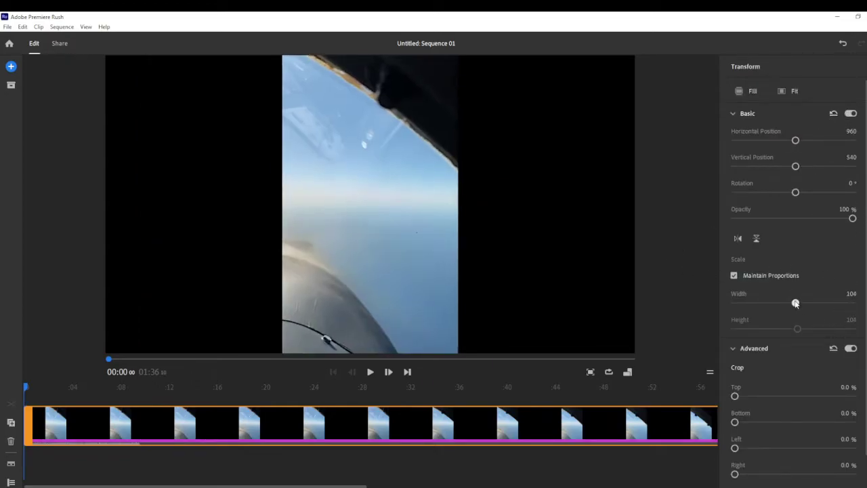
left_click_drag(797, 304, 826, 304)
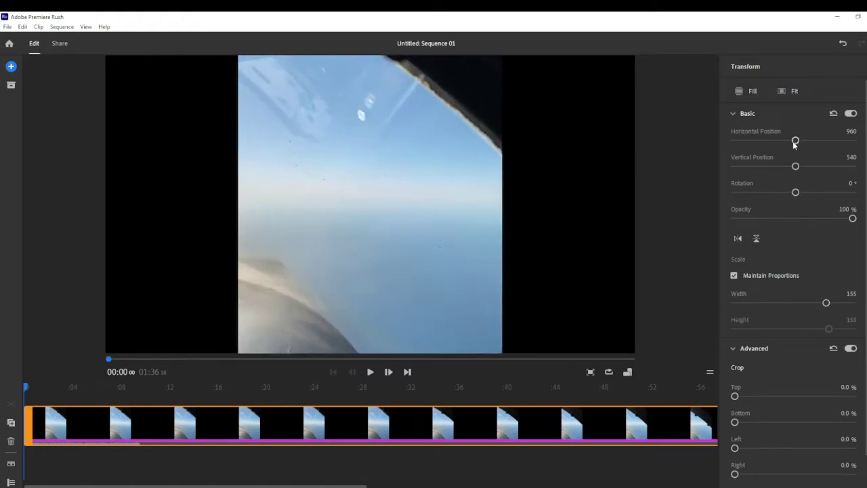
left_click_drag(795, 165, 782, 165)
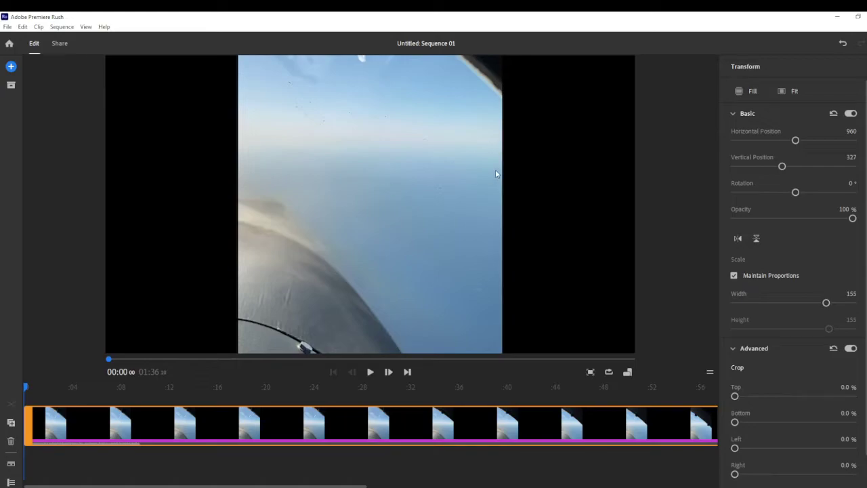
mouse_move(273, 168)
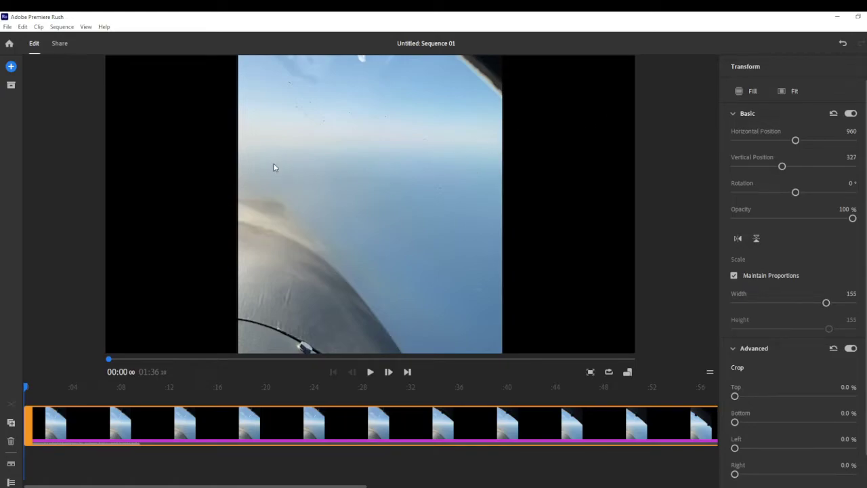
mouse_move(358, 274)
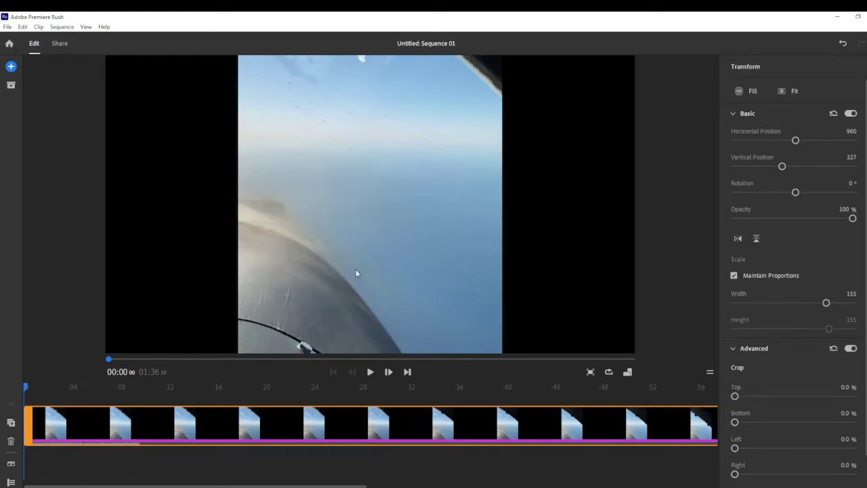
mouse_move(531, 191)
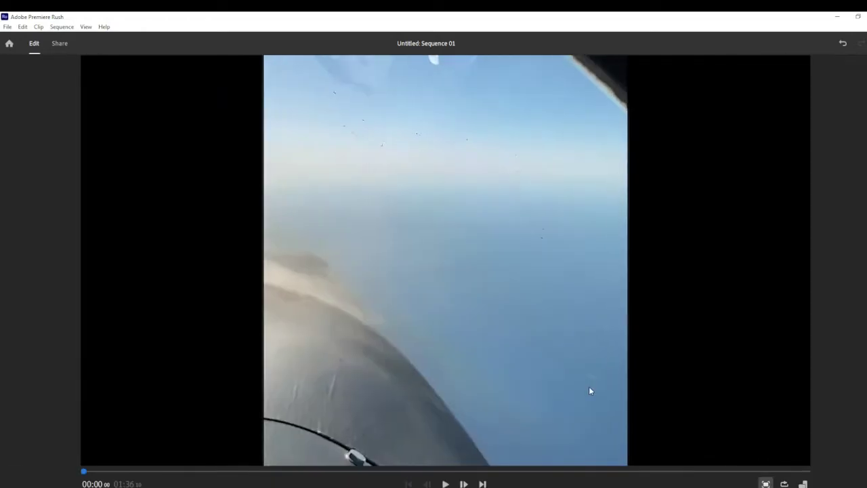
Step: Play the slowed clip full-screen through to about 1:14
left_click(444, 484)
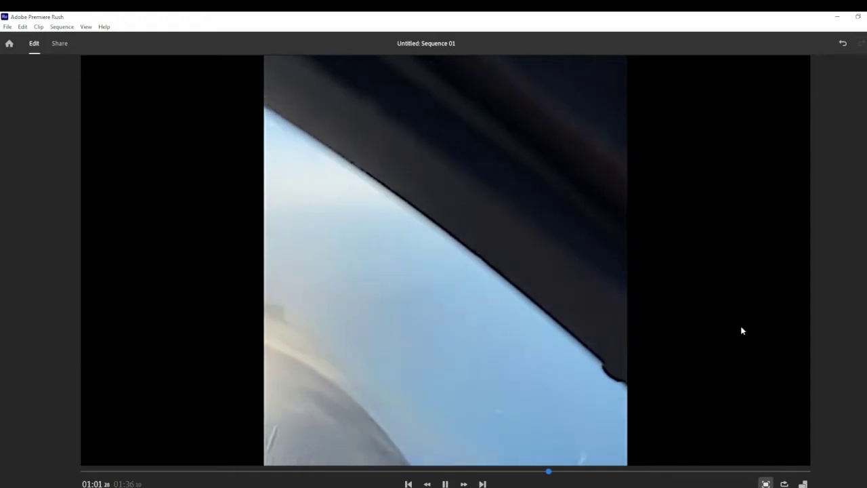
left_click(444, 482)
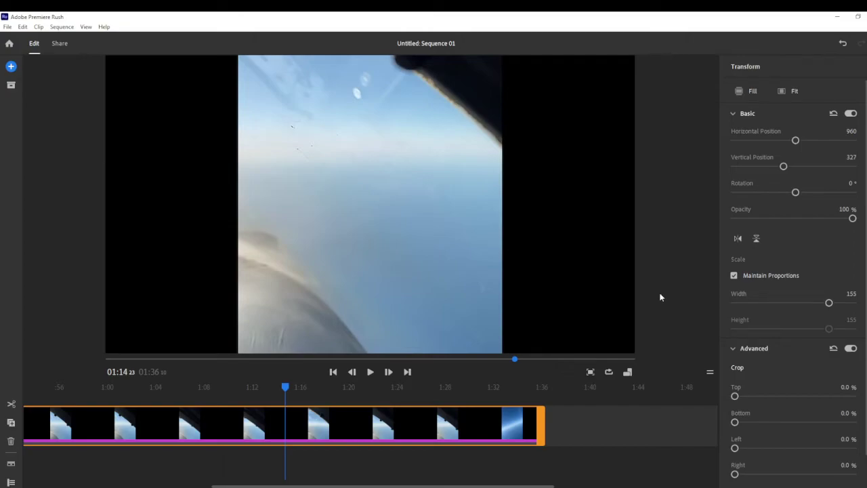
mouse_move(612, 316)
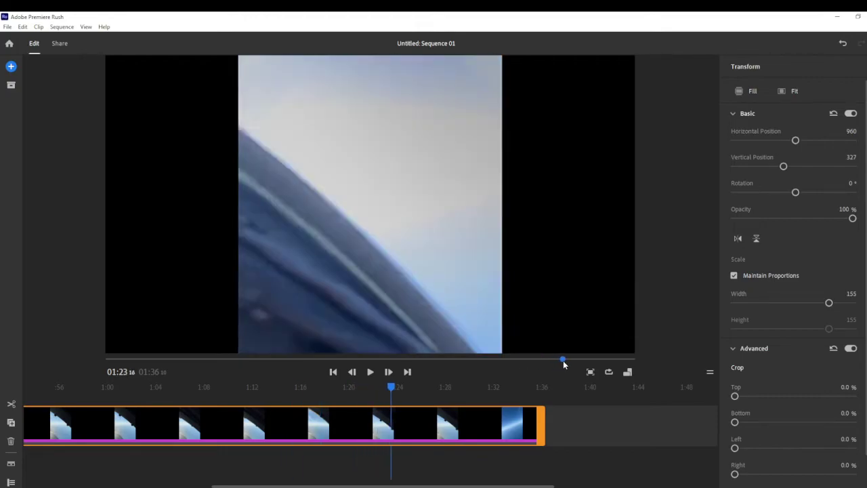
Step: Scrub the playhead ahead to about 01:29, where the white object shows in the sky
left_click_drag(390, 388, 466, 387)
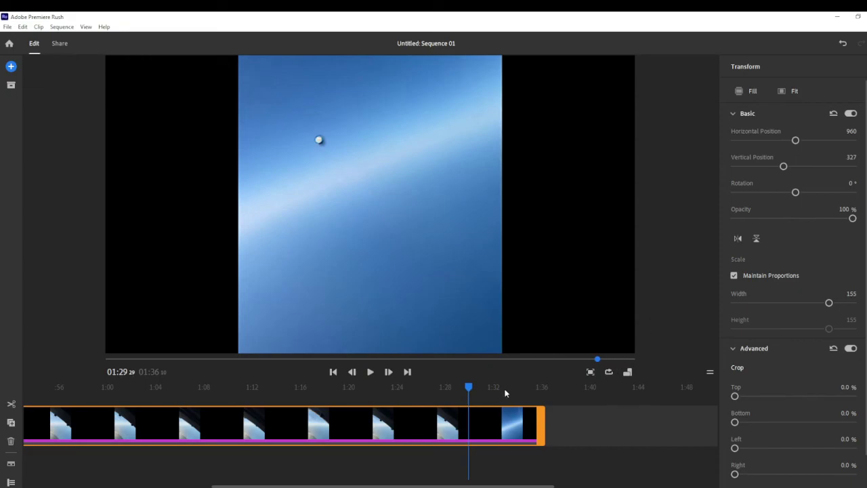
mouse_move(596, 363)
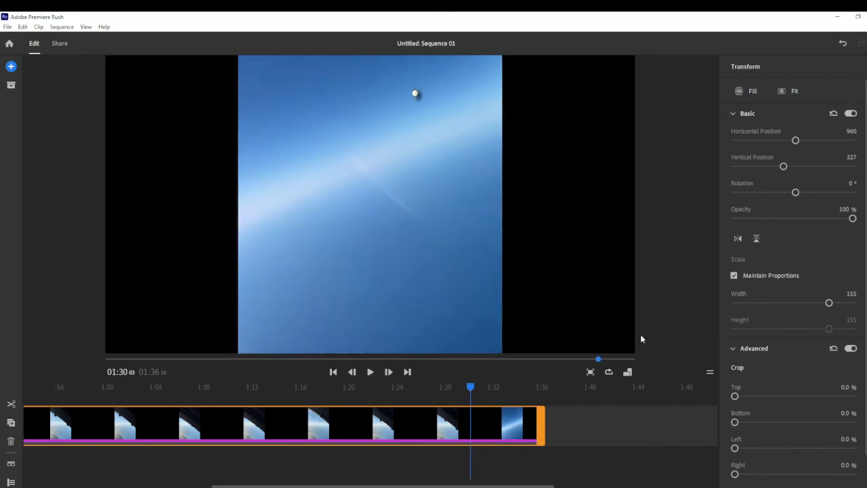
mouse_move(655, 300)
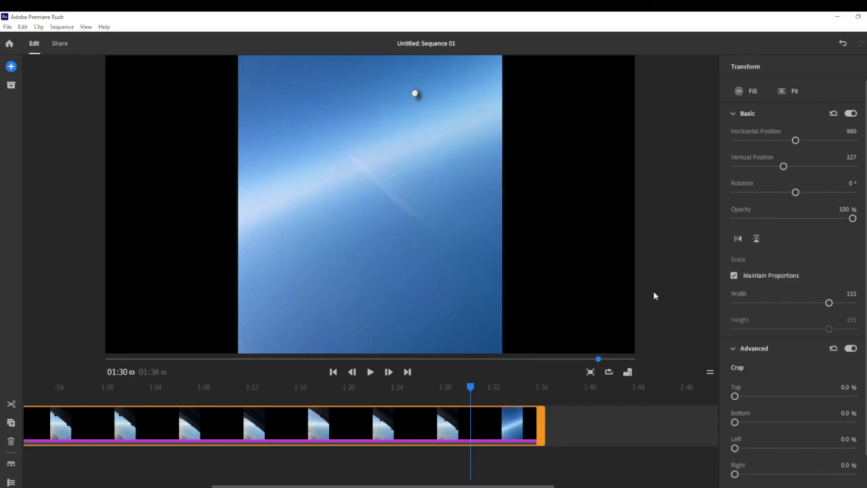
mouse_move(484, 383)
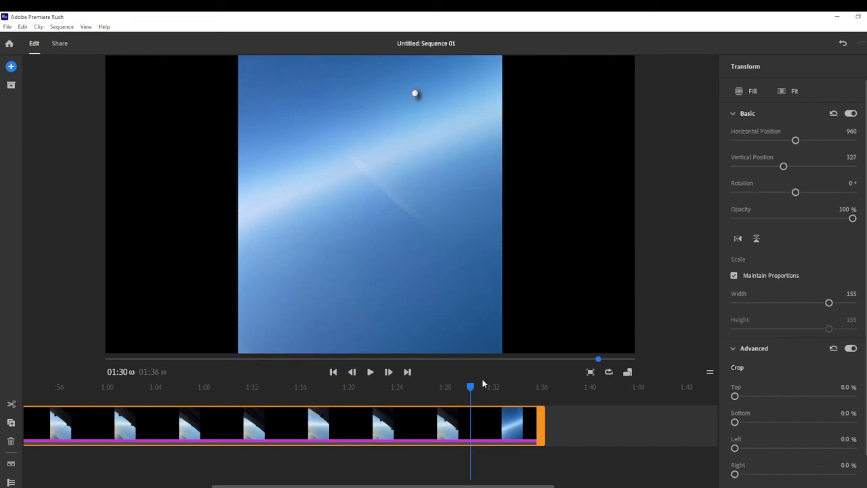
left_click(471, 388)
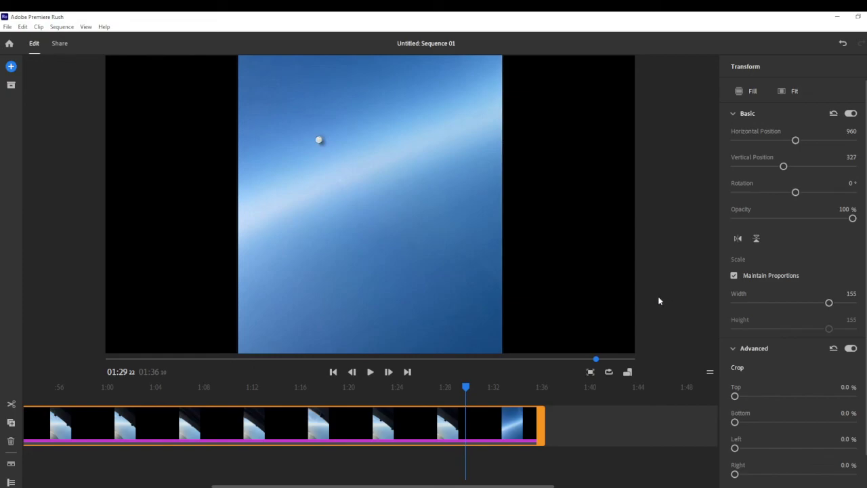
mouse_move(683, 319)
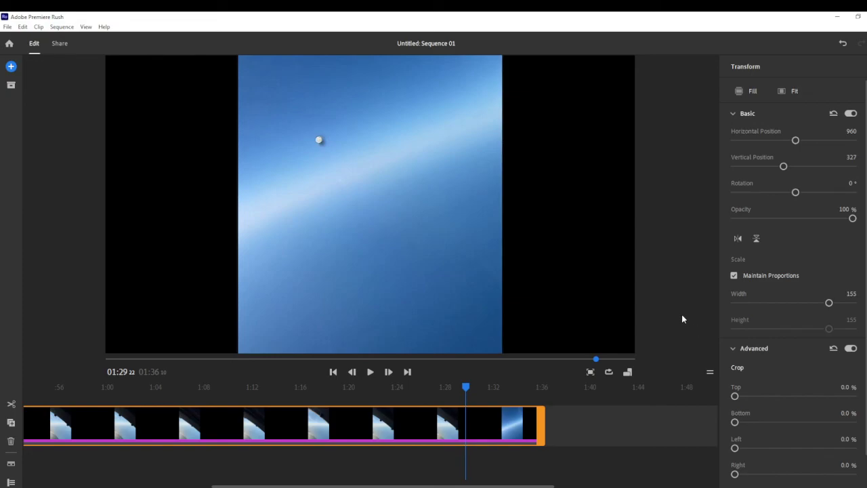
mouse_move(666, 306)
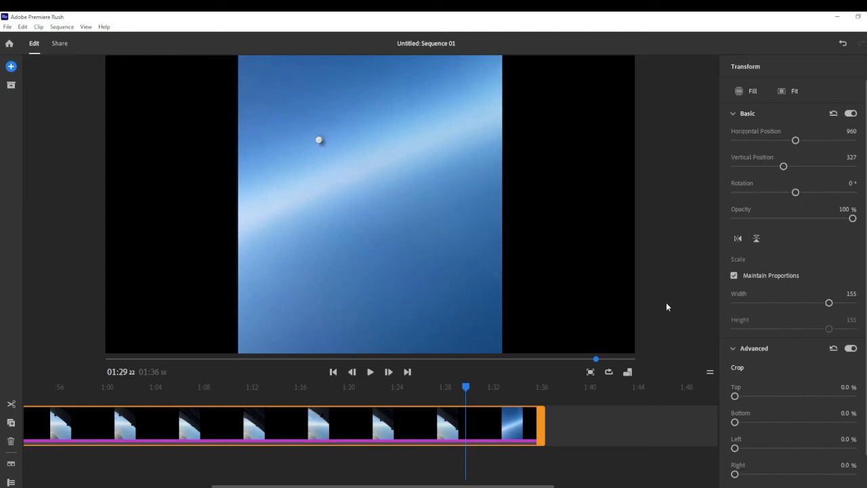